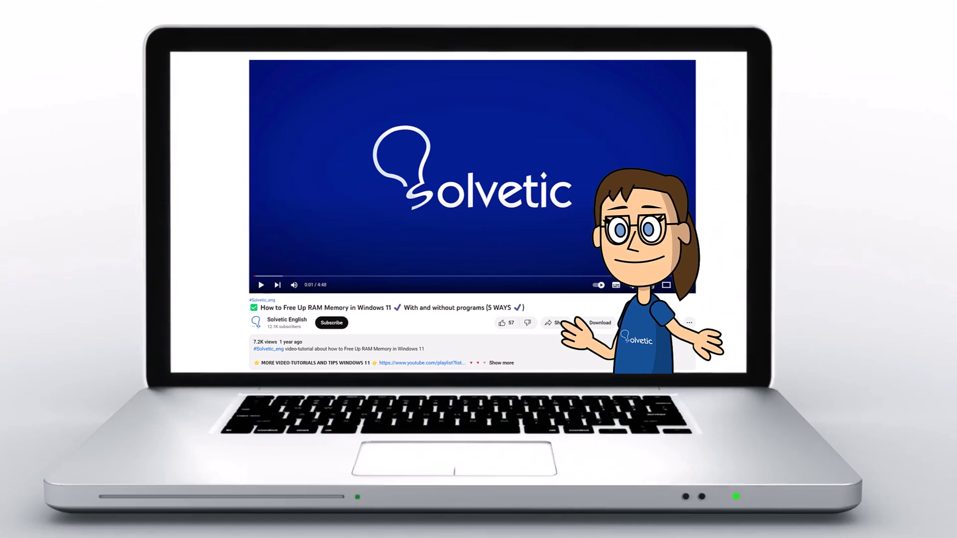
Search for main.cpl and launch it to show the Mouse Properties window
left_click(501, 363)
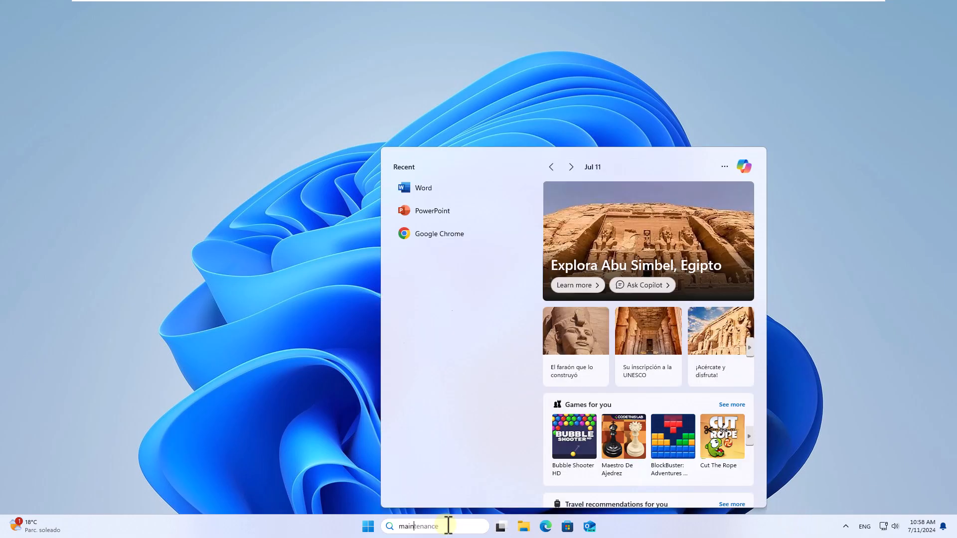
type("main.cpl")
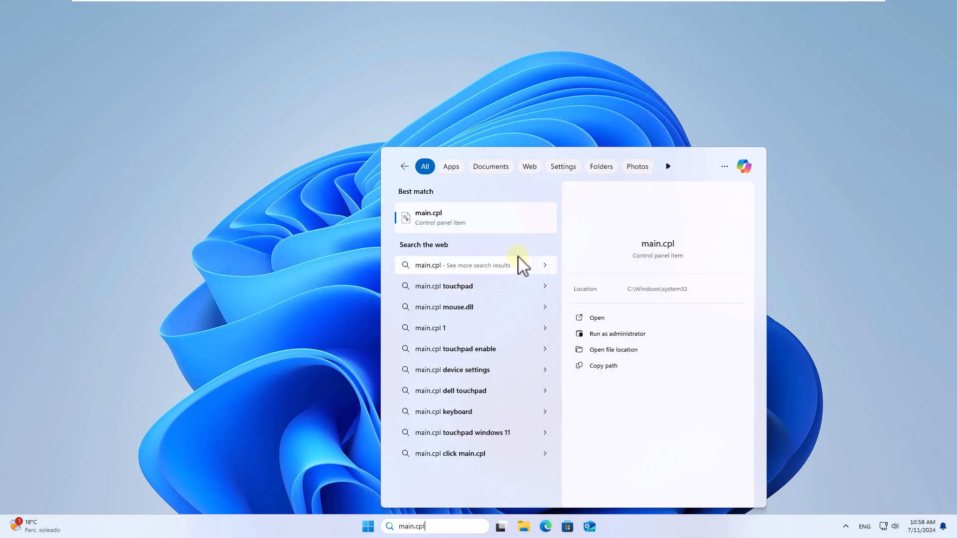
left_click(428, 218)
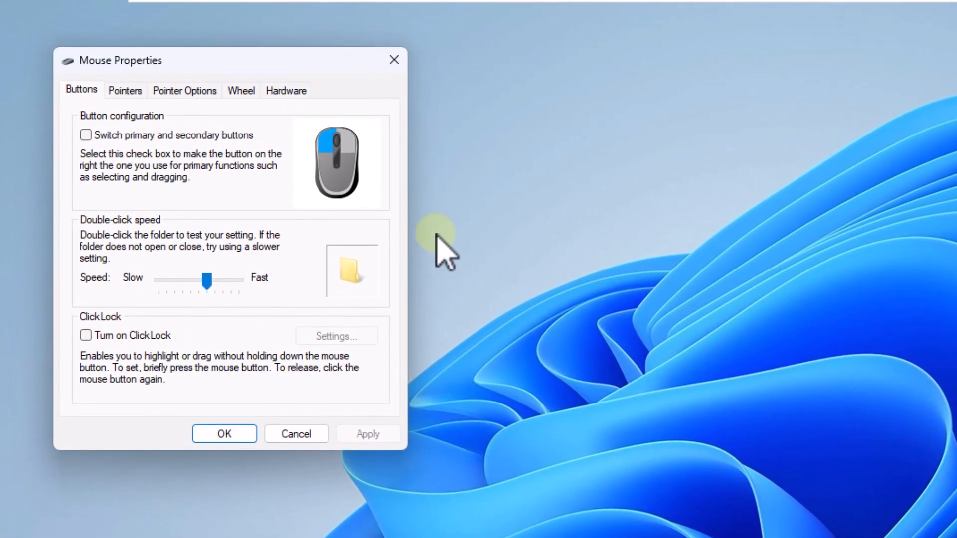
In Pointer Options, uncheck 'Hide pointer while typing' and confirm with OK
left_click(185, 91)
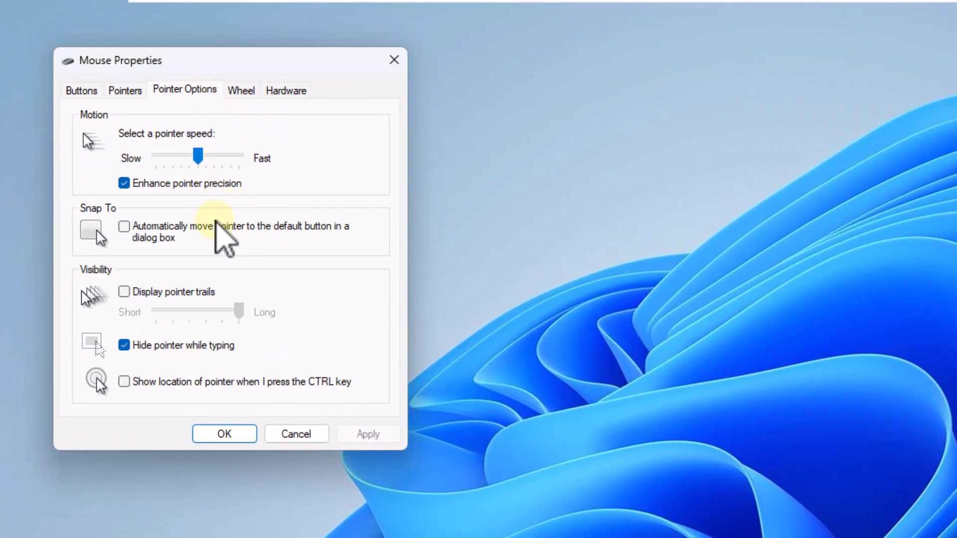
left_click(123, 345)
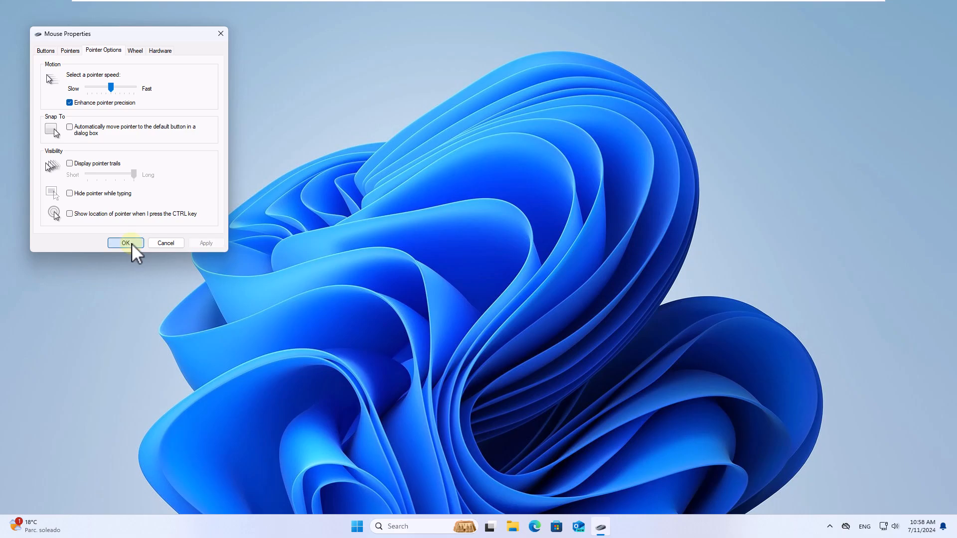
left_click(125, 244)
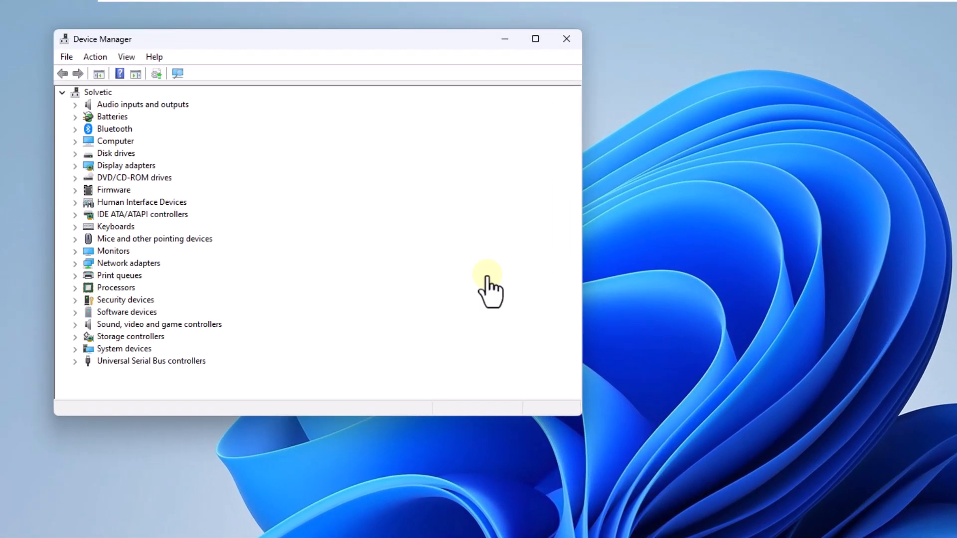
Under Mice and other pointing devices, choose Update driver for the VMware Pointing Device
left_click(75, 238)
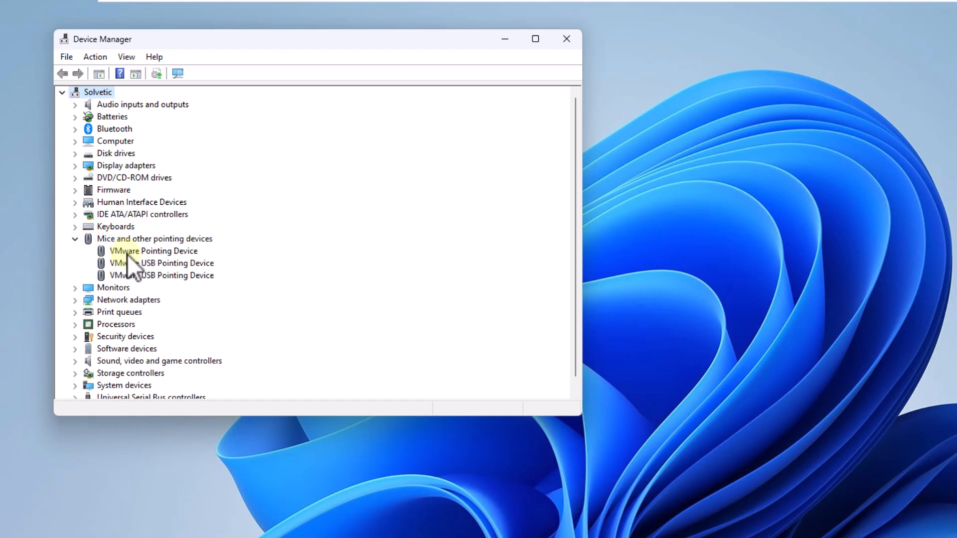
left_click(152, 251)
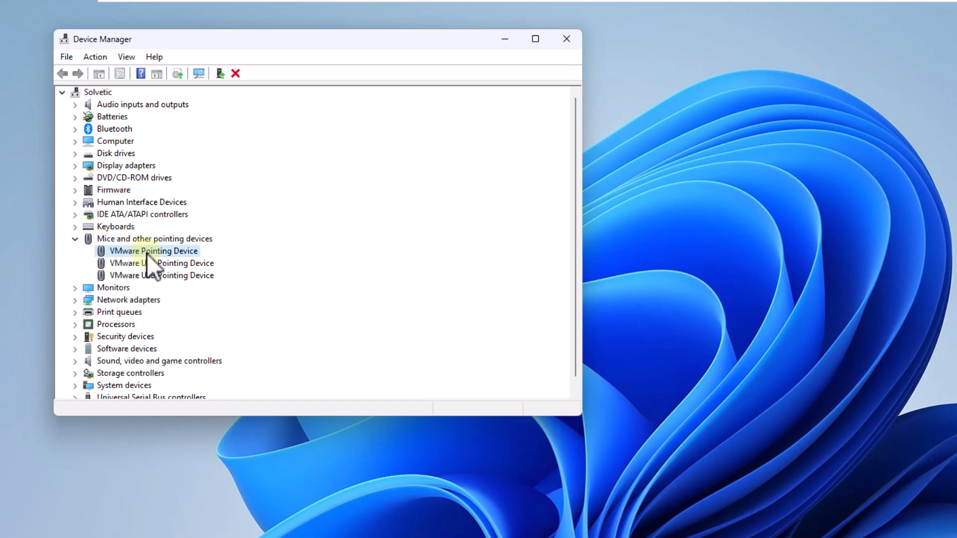
right_click(152, 252)
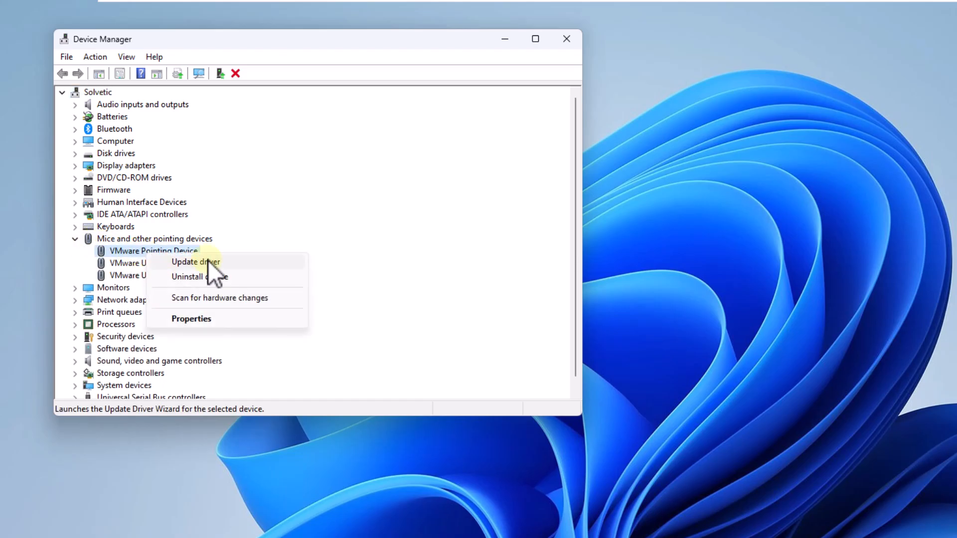
left_click(196, 262)
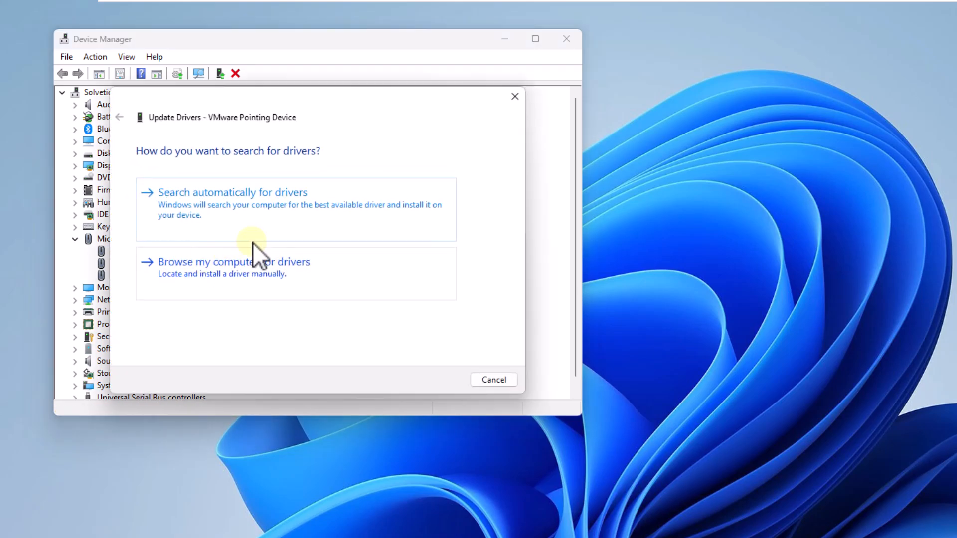
Search automatically for drivers, see the best driver is already installed, and close Device Manager
left_click(233, 192)
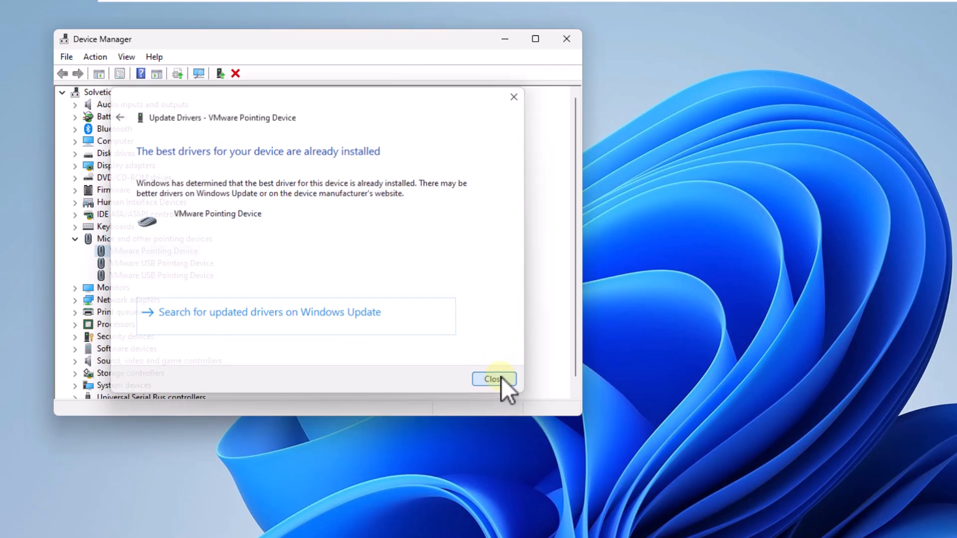
left_click(494, 379)
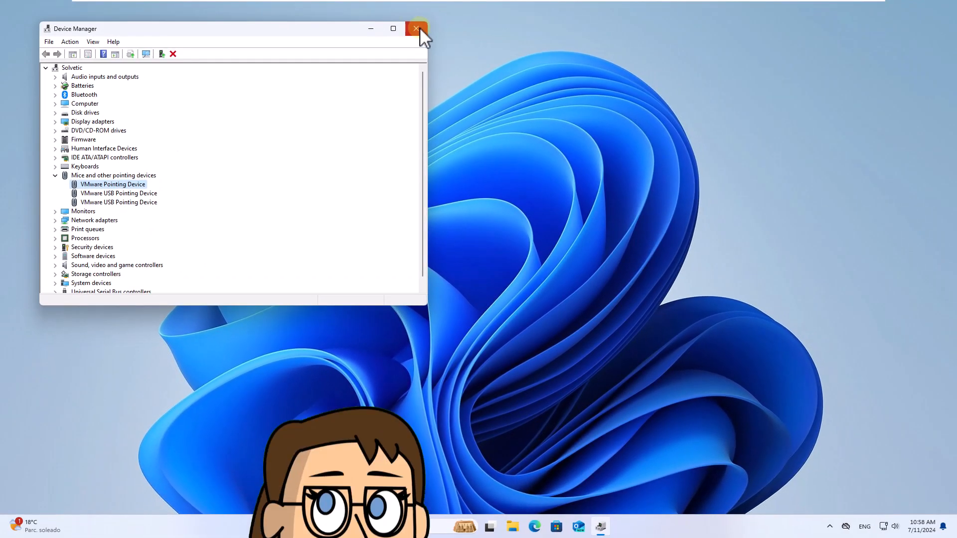
left_click(416, 28)
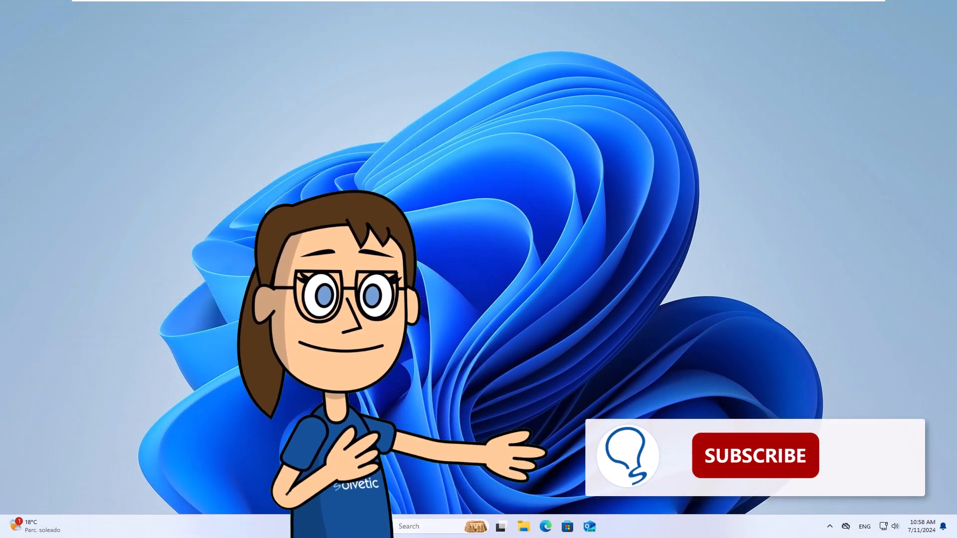
left_click(755, 455)
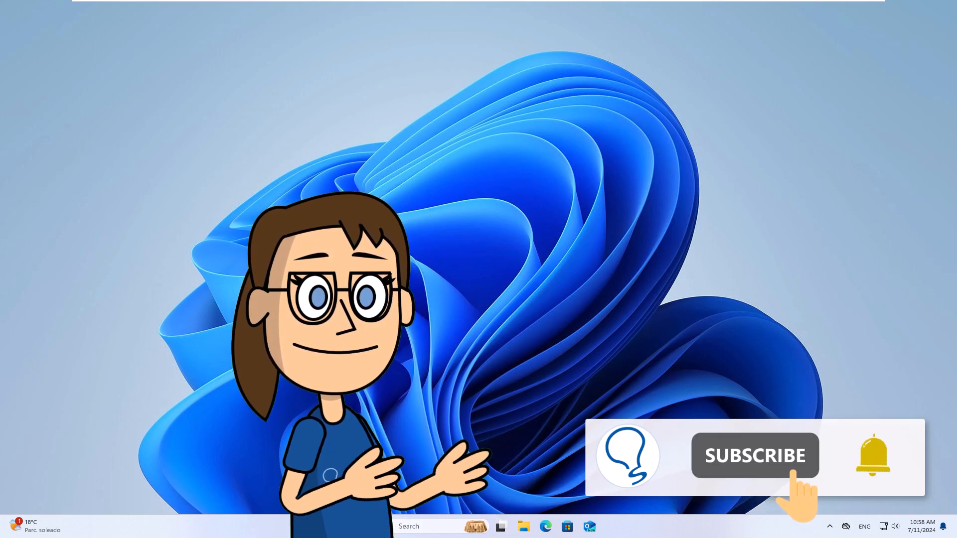